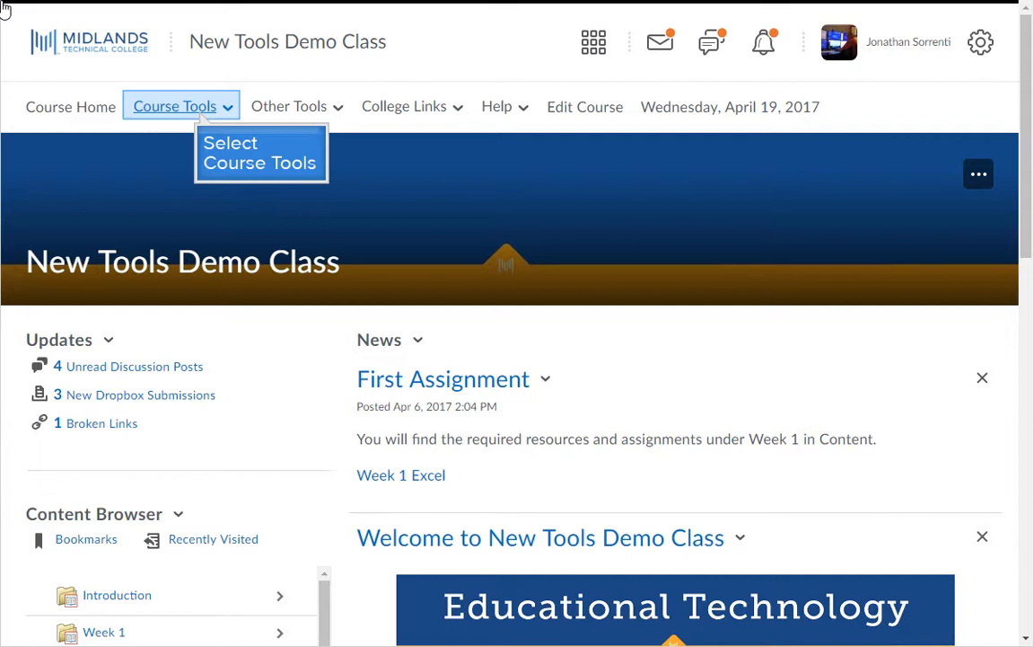
{"action": "mouse_move", "coordinate": [183, 64]}
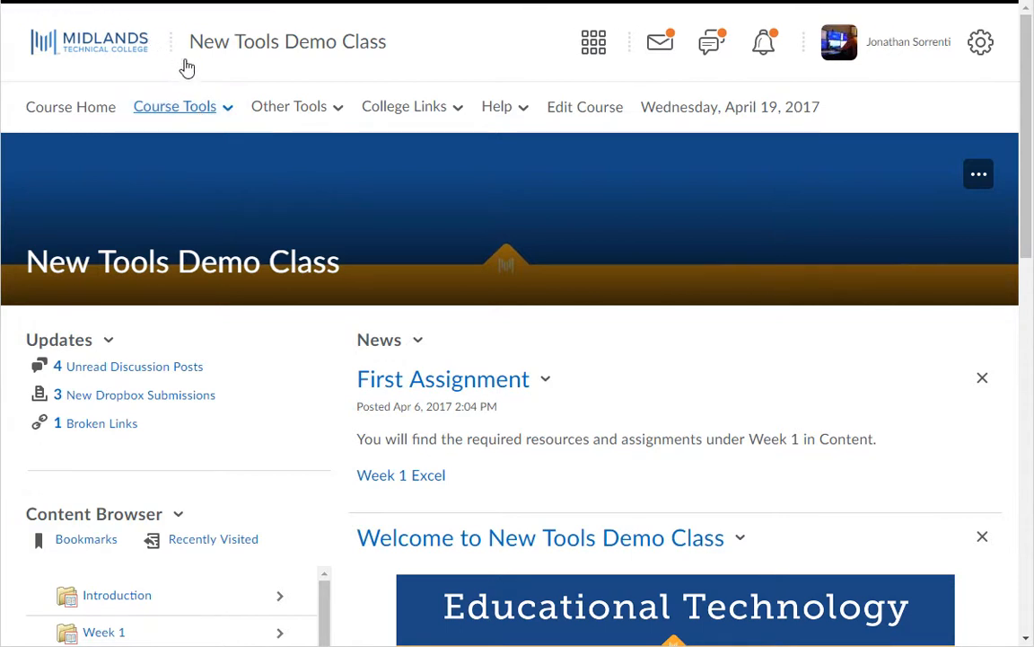
Step: Go to Grades for the New Tools Demo Class via the Course Tools menu
{"action": "left_click", "coordinate": [174, 106]}
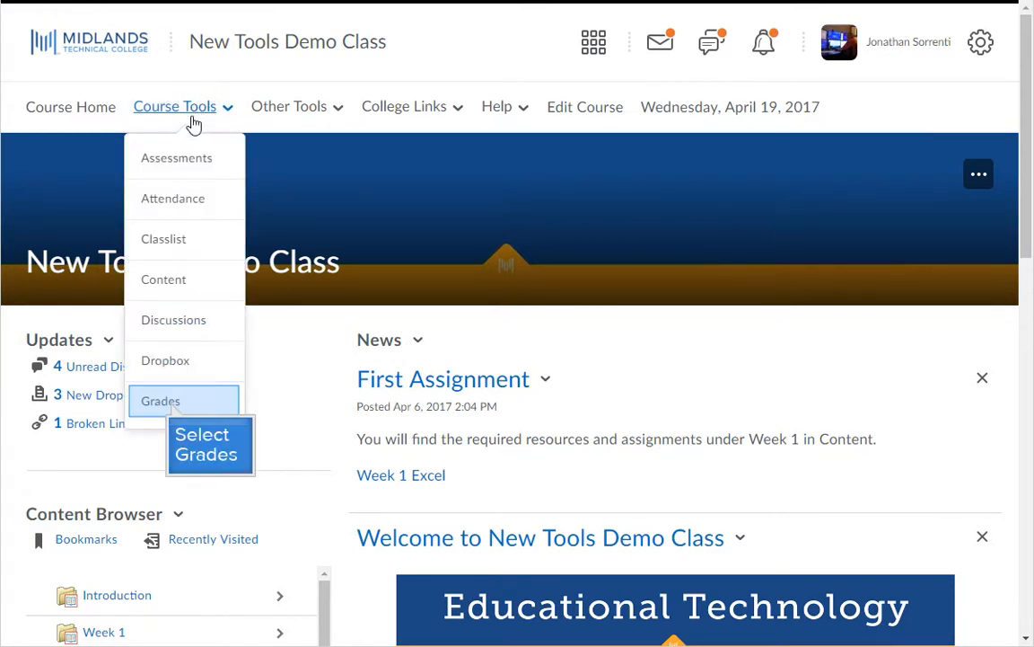
{"action": "left_click", "coordinate": [160, 402]}
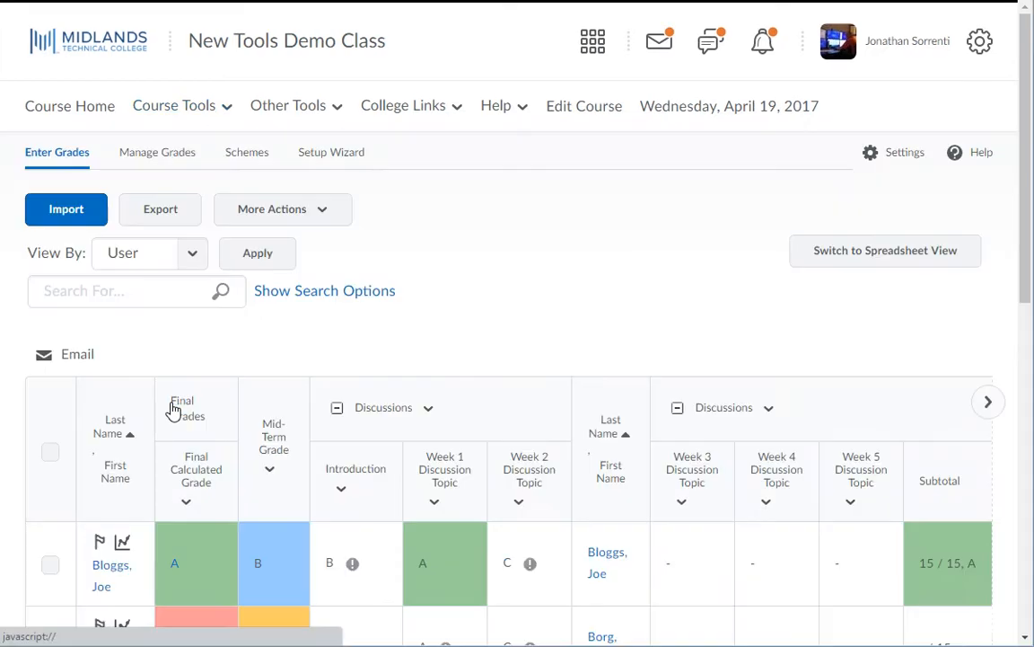
{"action": "mouse_move", "coordinate": [83, 339]}
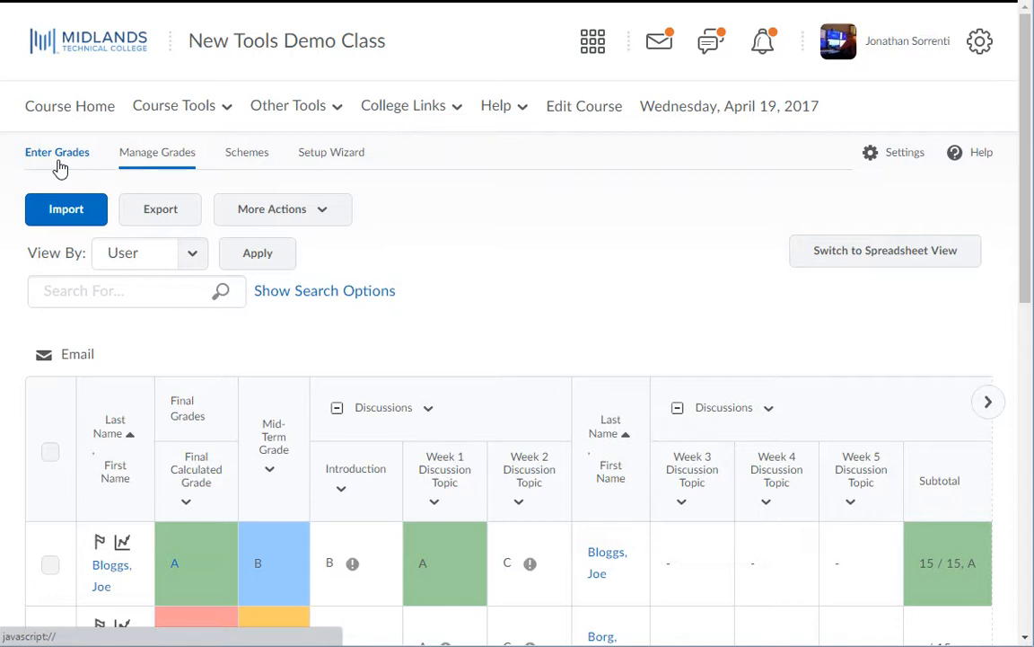
{"action": "mouse_move", "coordinate": [158, 151]}
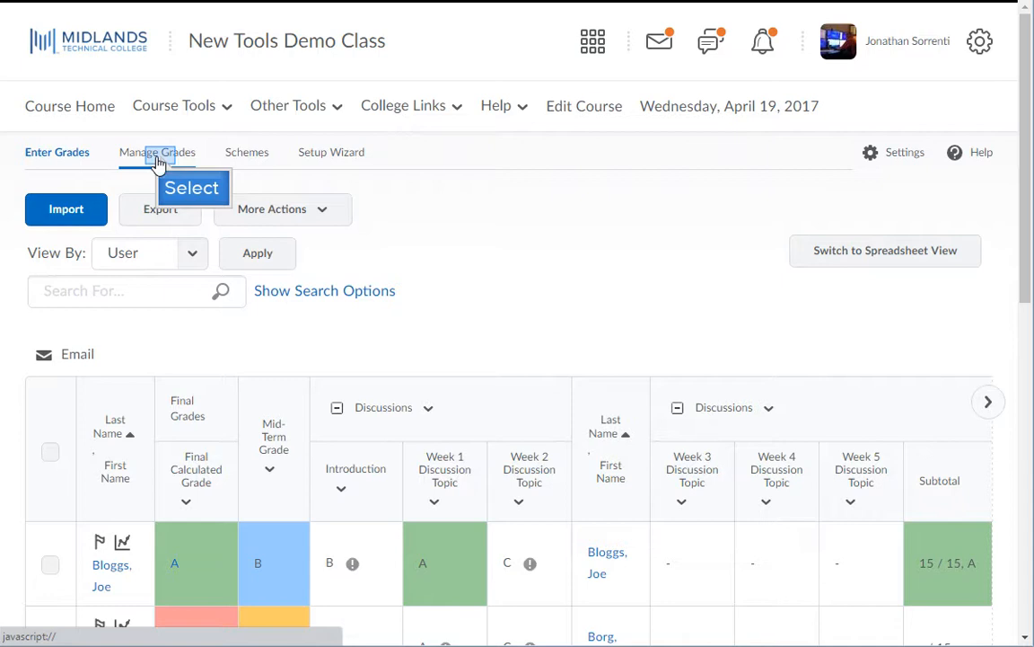
Step: Switch to Manage Grades to list grade items with types, points and weights
{"action": "left_click", "coordinate": [156, 151]}
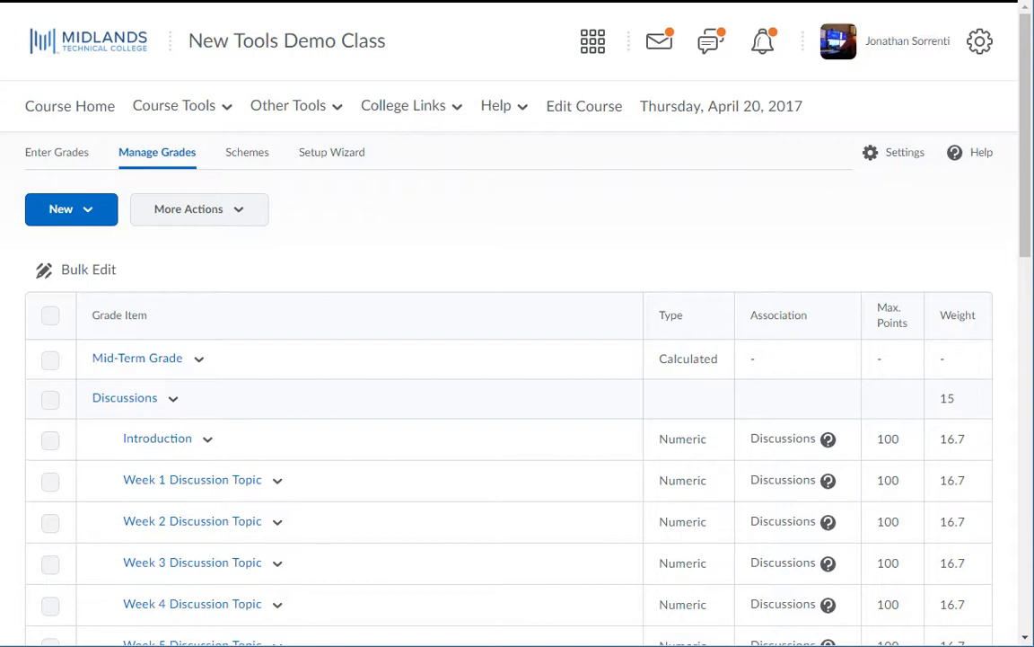
{"action": "mouse_move", "coordinate": [160, 160]}
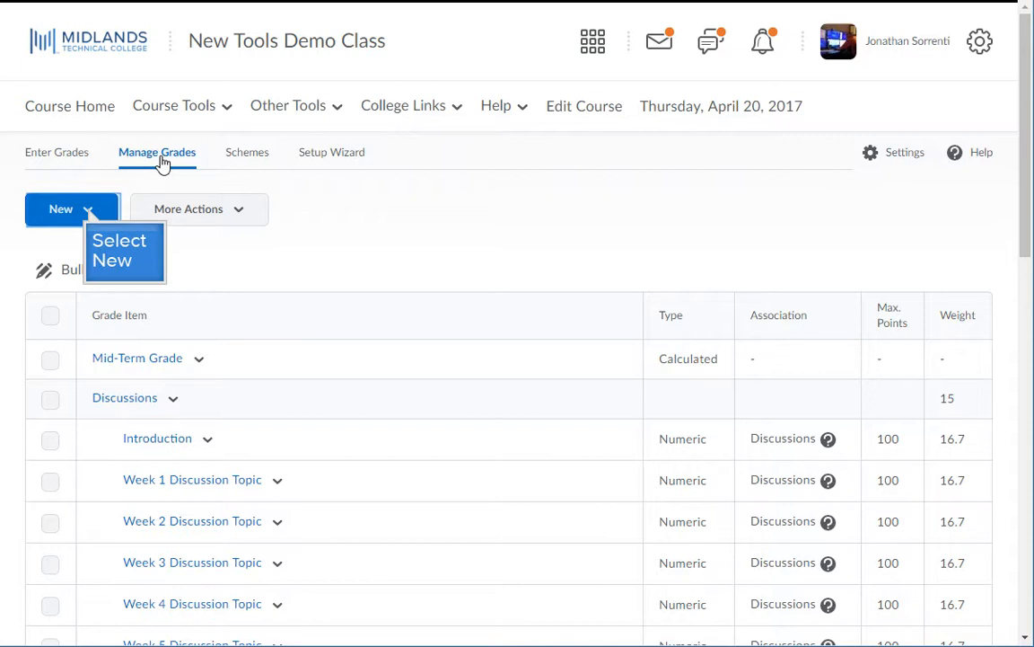
{"action": "mouse_move", "coordinate": [88, 216]}
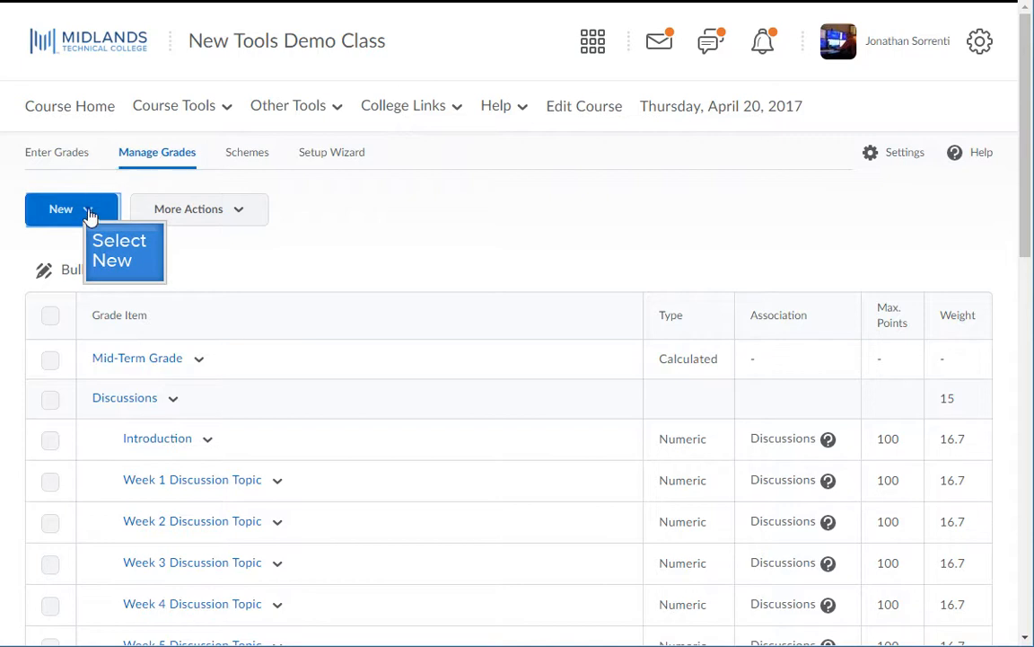
Step: Create a new grade category and name it 'Quizzes'
{"action": "left_click", "coordinate": [72, 208]}
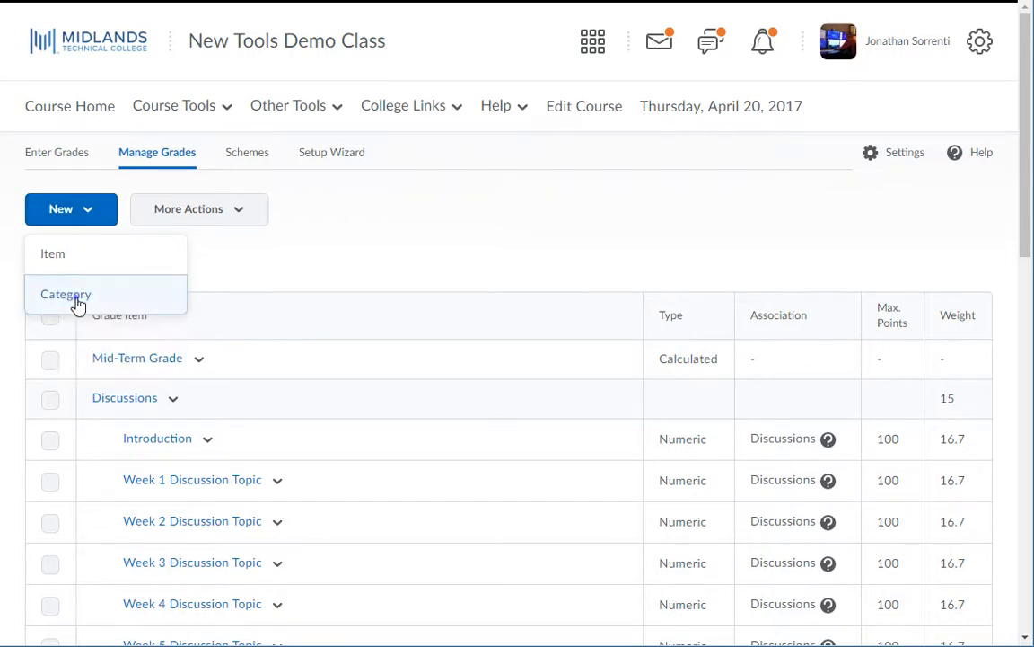
{"action": "left_click", "coordinate": [65, 294]}
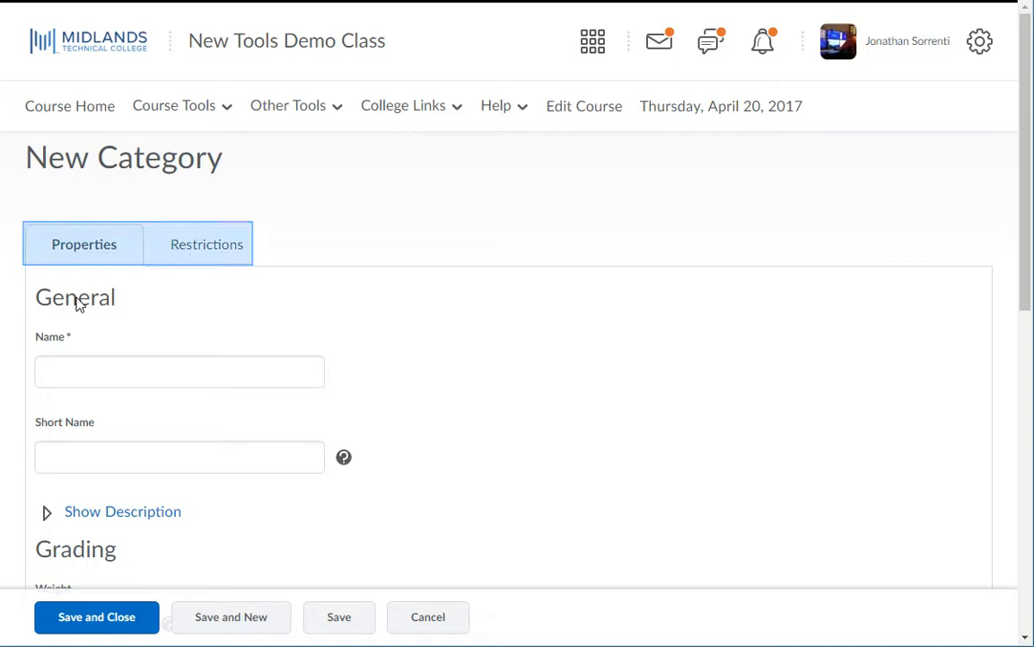
{"action": "mouse_move", "coordinate": [147, 248]}
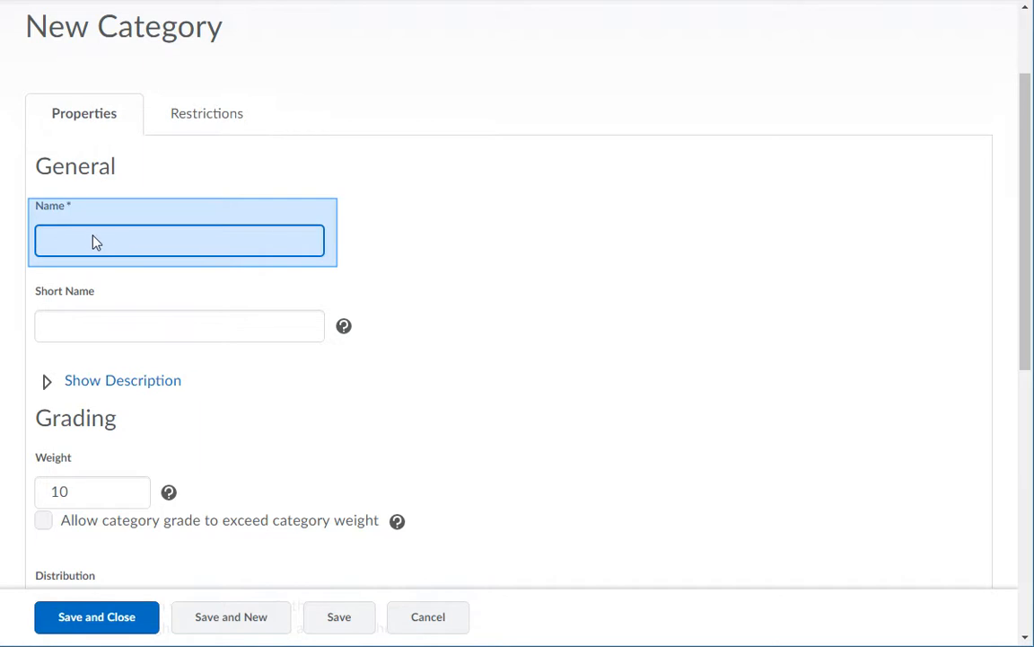
{"action": "mouse_move", "coordinate": [86, 241]}
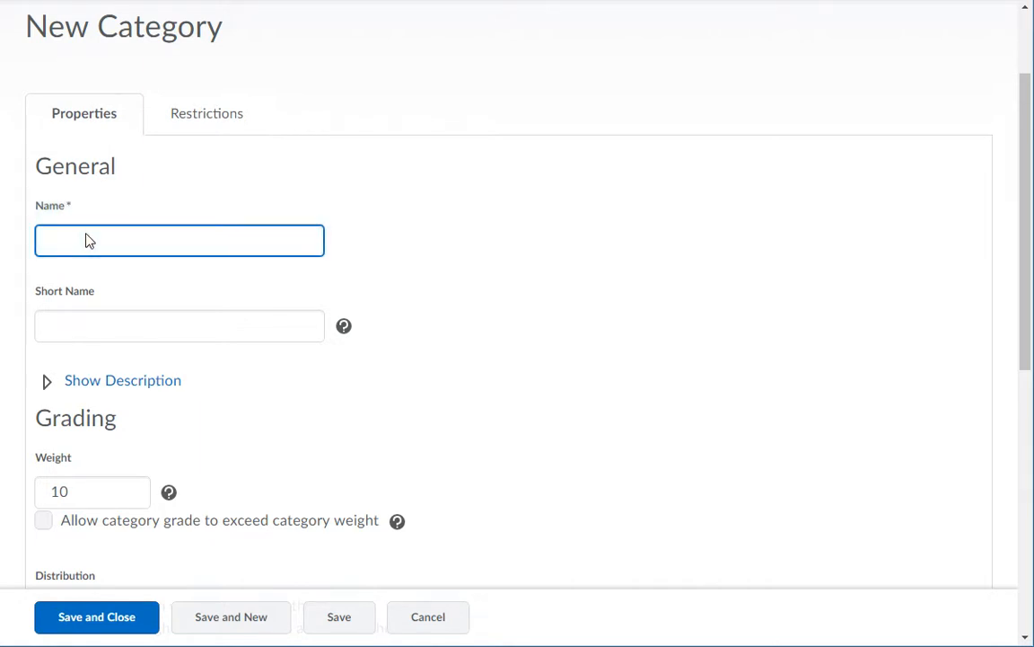
{"action": "type", "text": "Quizzes"}
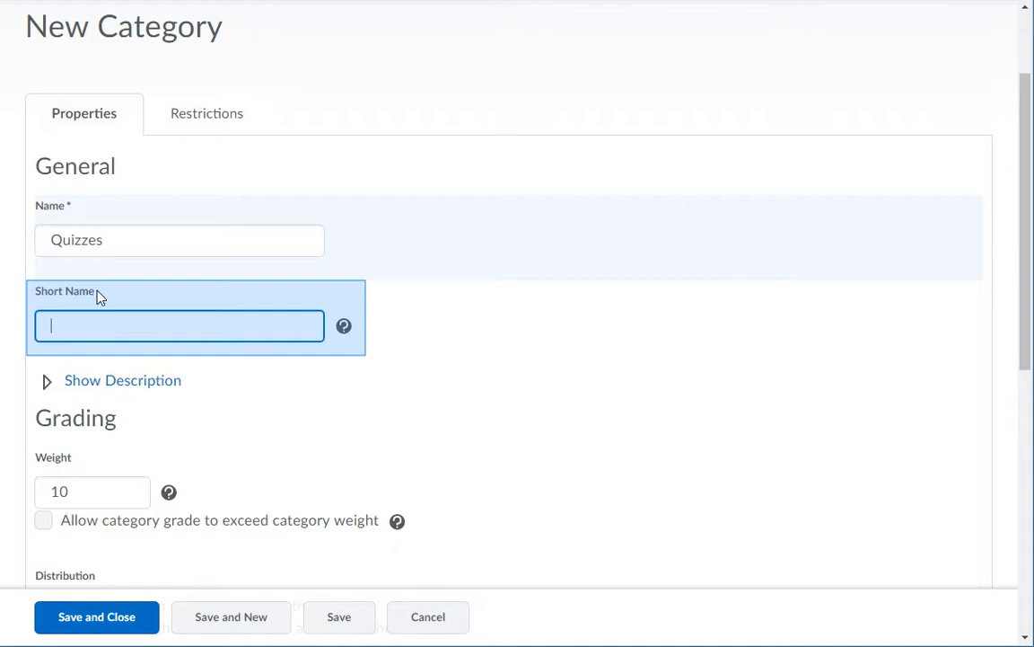
{"action": "mouse_move", "coordinate": [100, 334]}
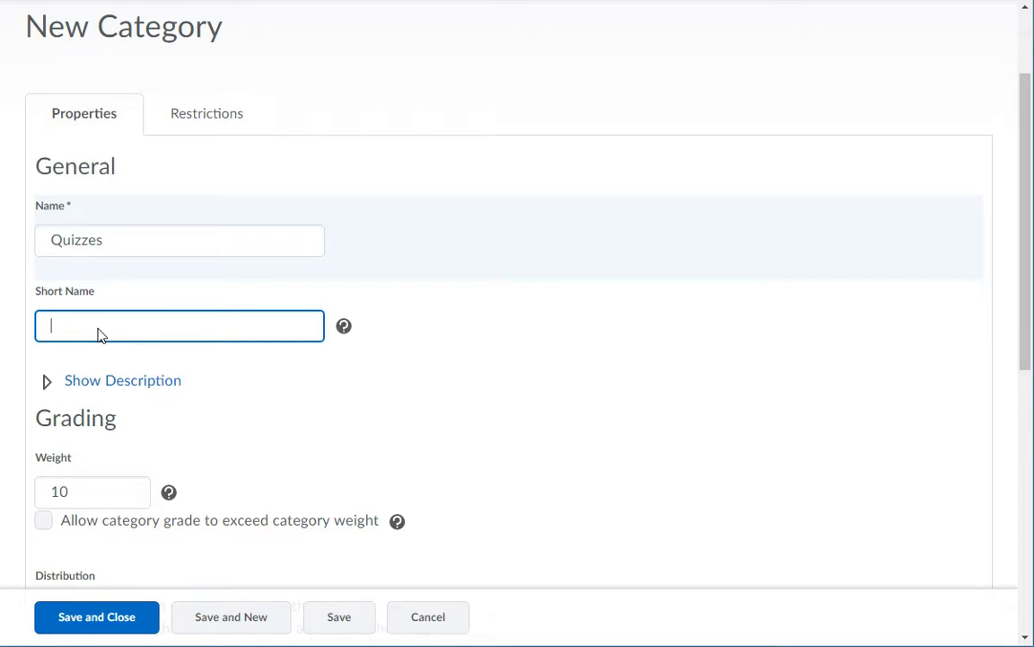
Step: Set the Quizzes category weight to 50, keeping manual item weighting
{"action": "scroll", "scroll_direction": "down", "scroll_amount": 3}
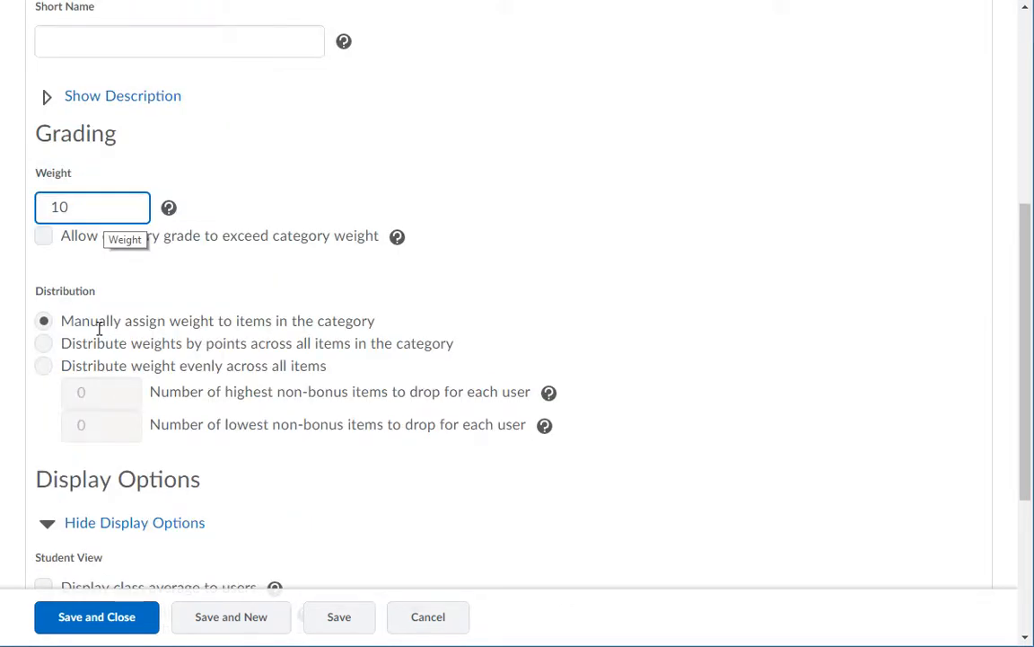
{"action": "left_click", "coordinate": [93, 206]}
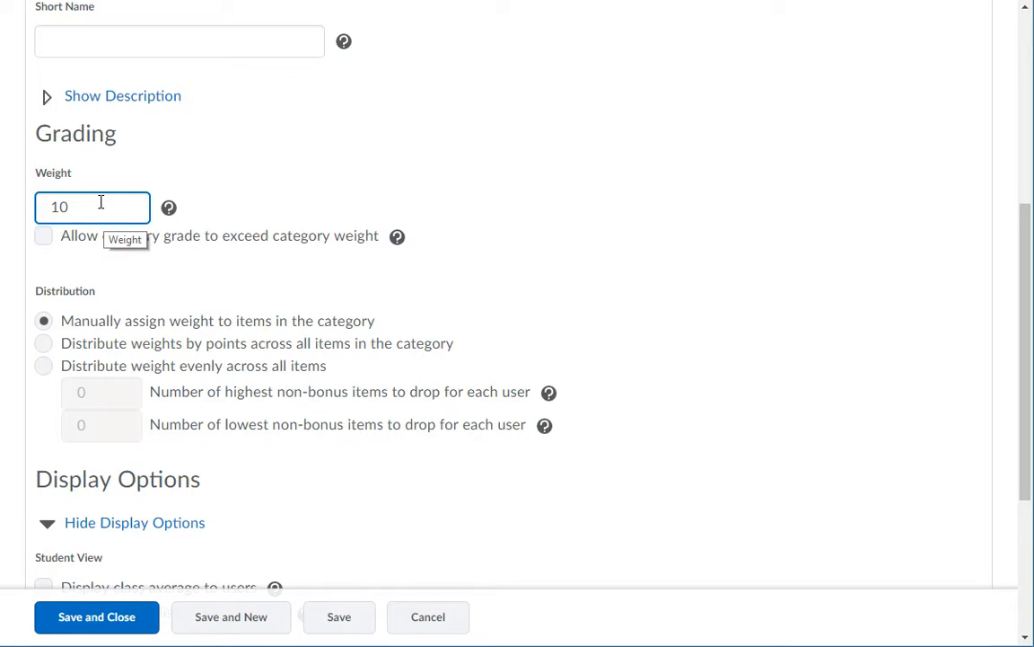
{"action": "type", "text": "50"}
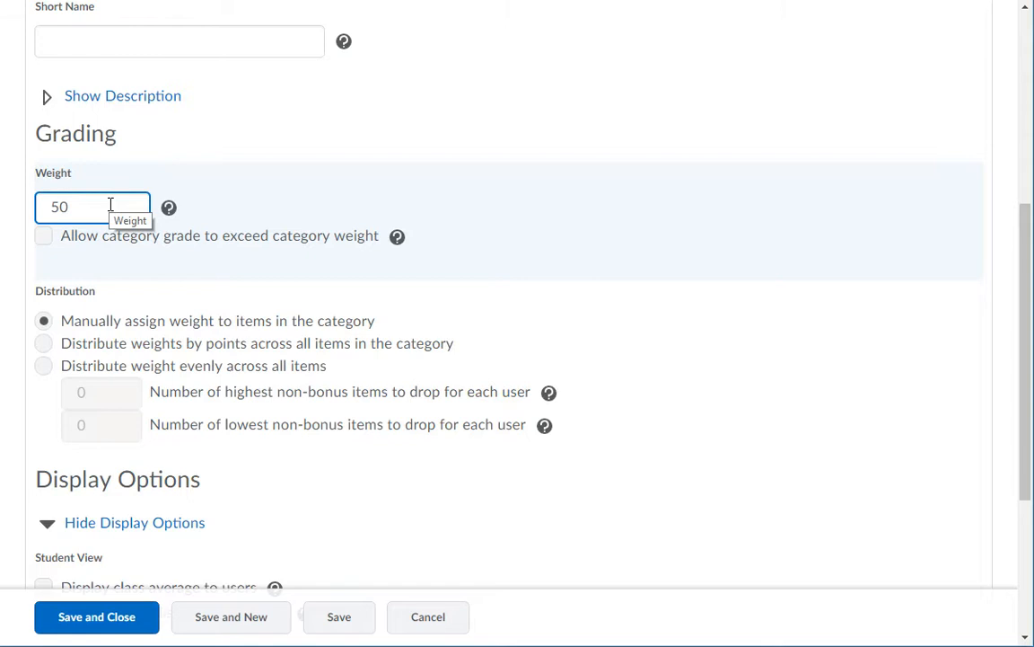
{"action": "scroll", "scroll_direction": "down", "scroll_amount": 3}
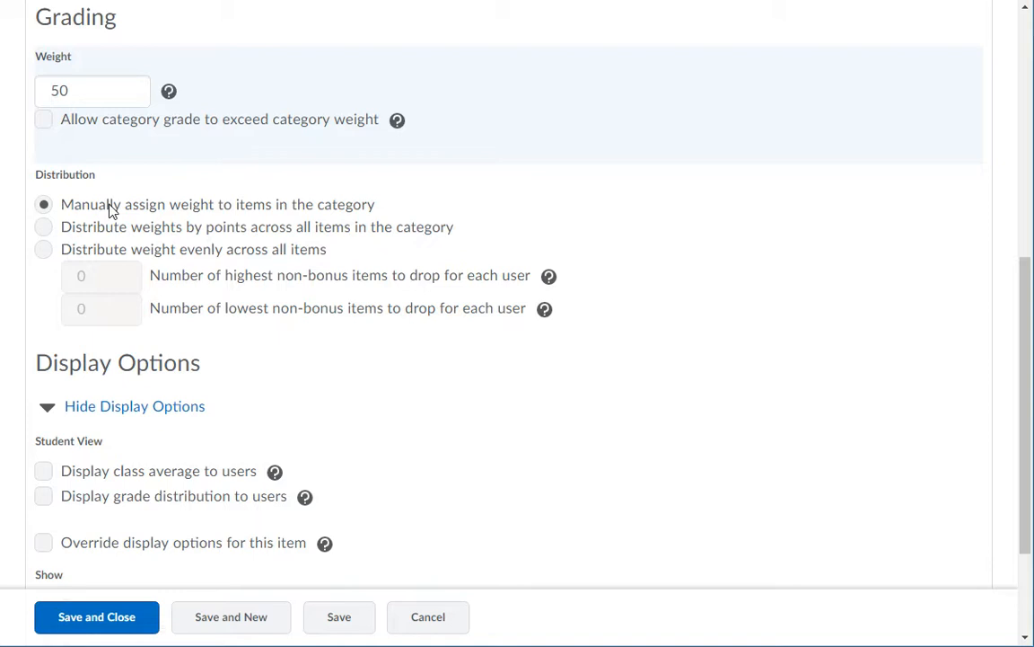
{"action": "mouse_move", "coordinate": [47, 248]}
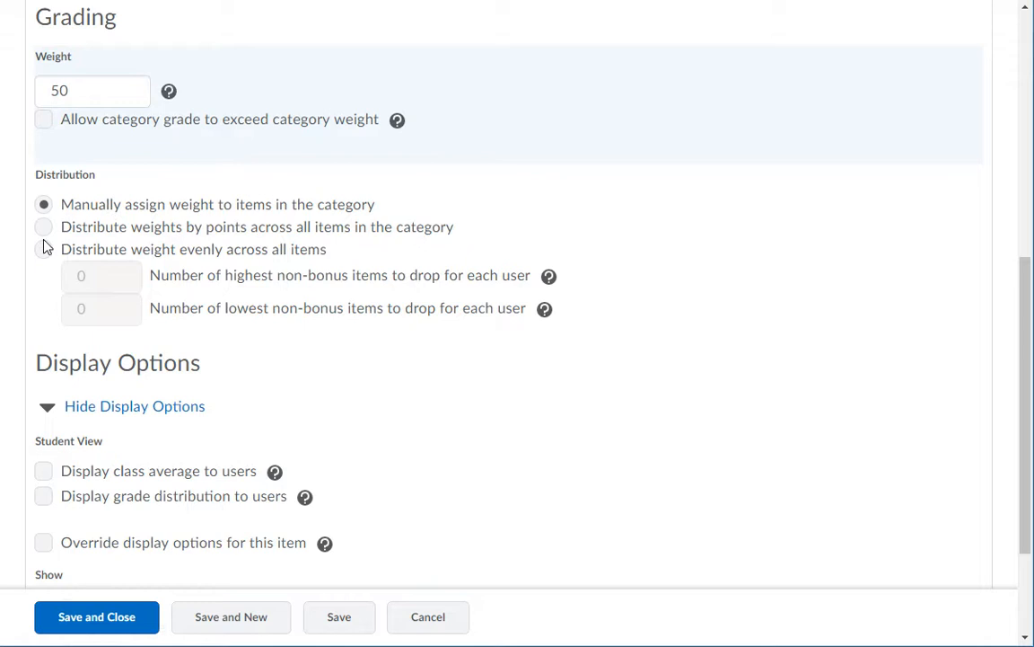
Step: Choose 'Distribute weight evenly across all items' and save the Quizzes category
{"action": "left_click", "coordinate": [43, 249]}
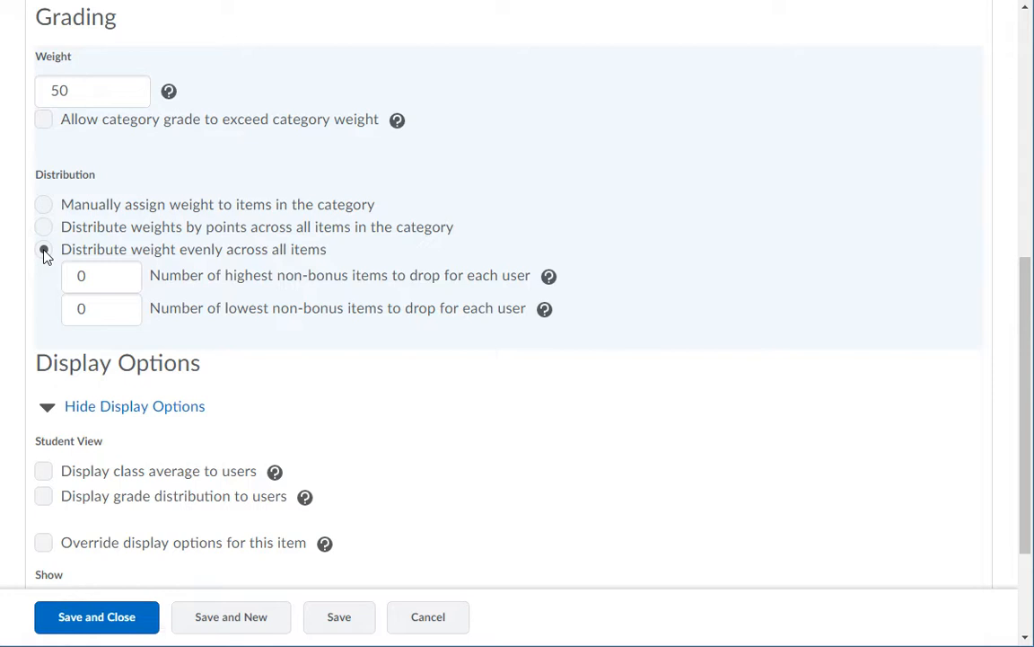
{"action": "left_click", "coordinate": [43, 248]}
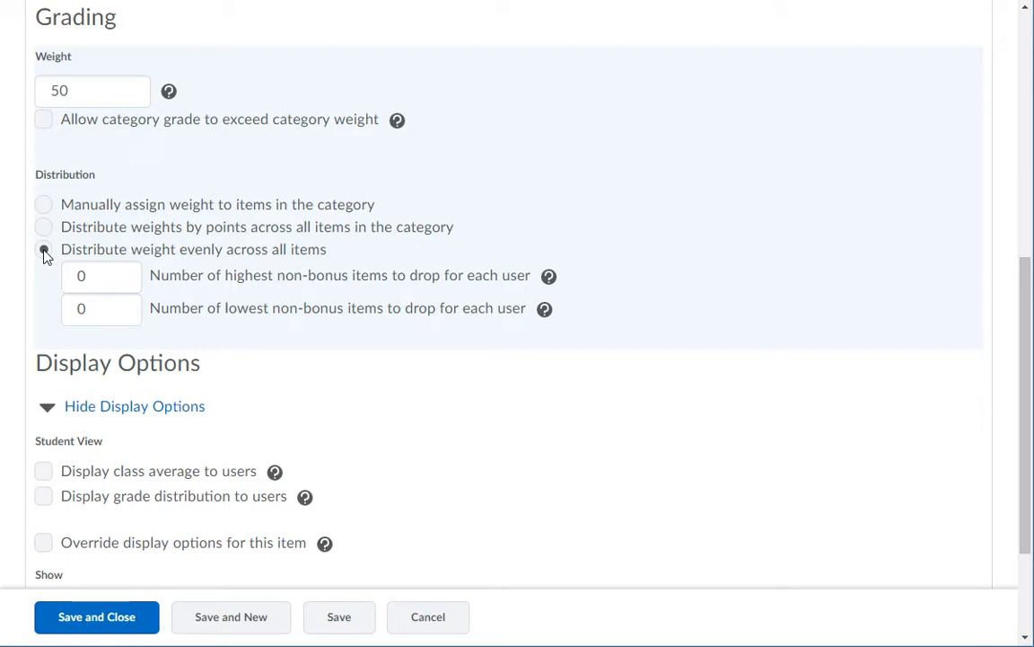
{"action": "left_click", "coordinate": [43, 248]}
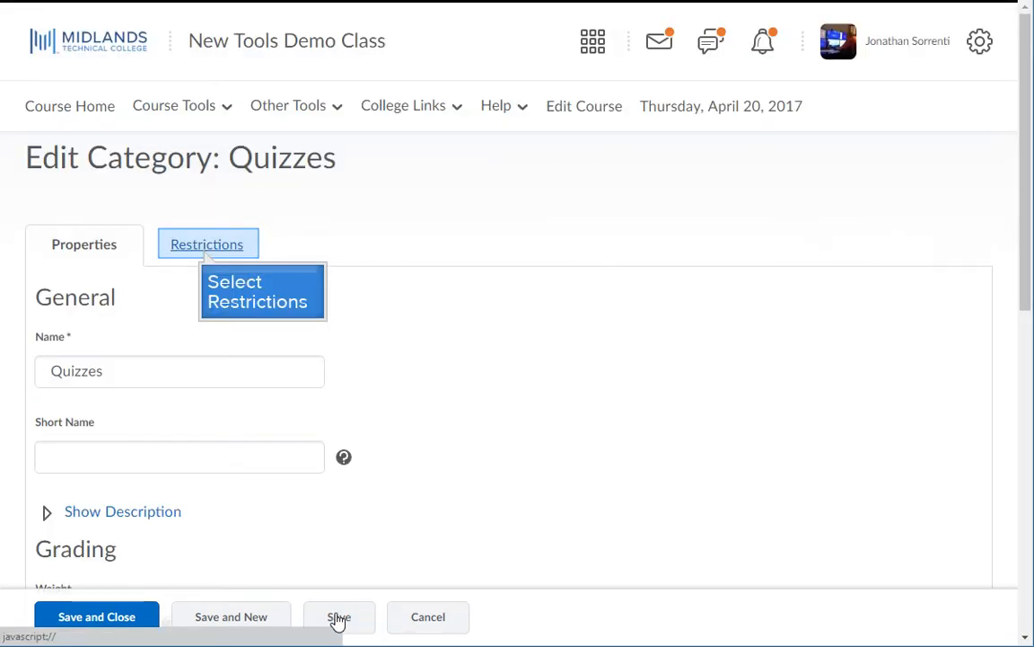
{"action": "mouse_move", "coordinate": [205, 255]}
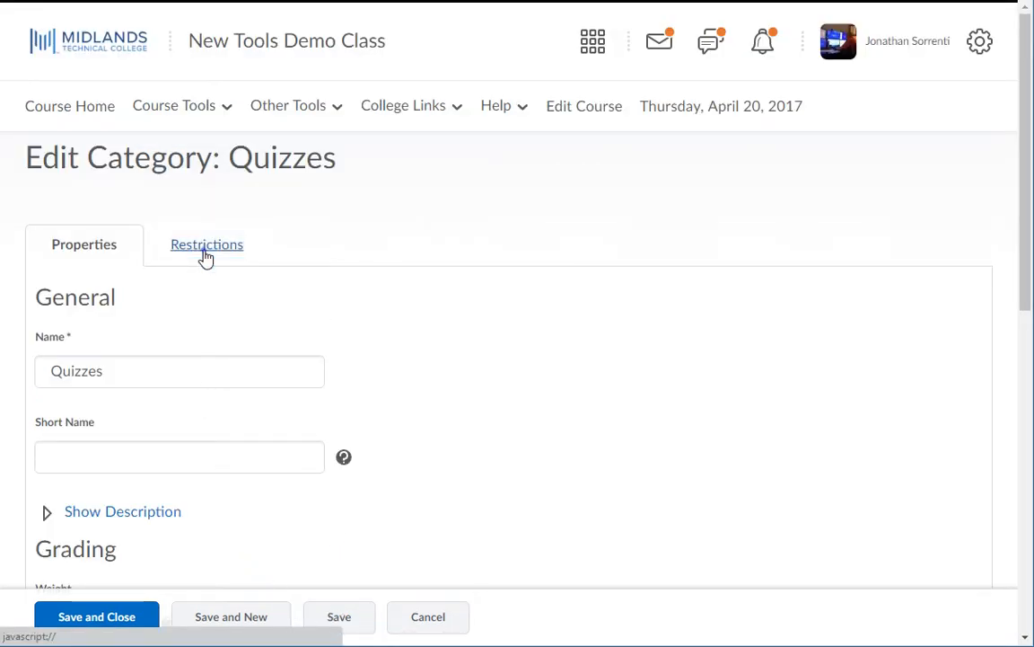
Step: Review the Quizzes category's Restrictions: always visible, no release conditions
{"action": "left_click", "coordinate": [207, 244]}
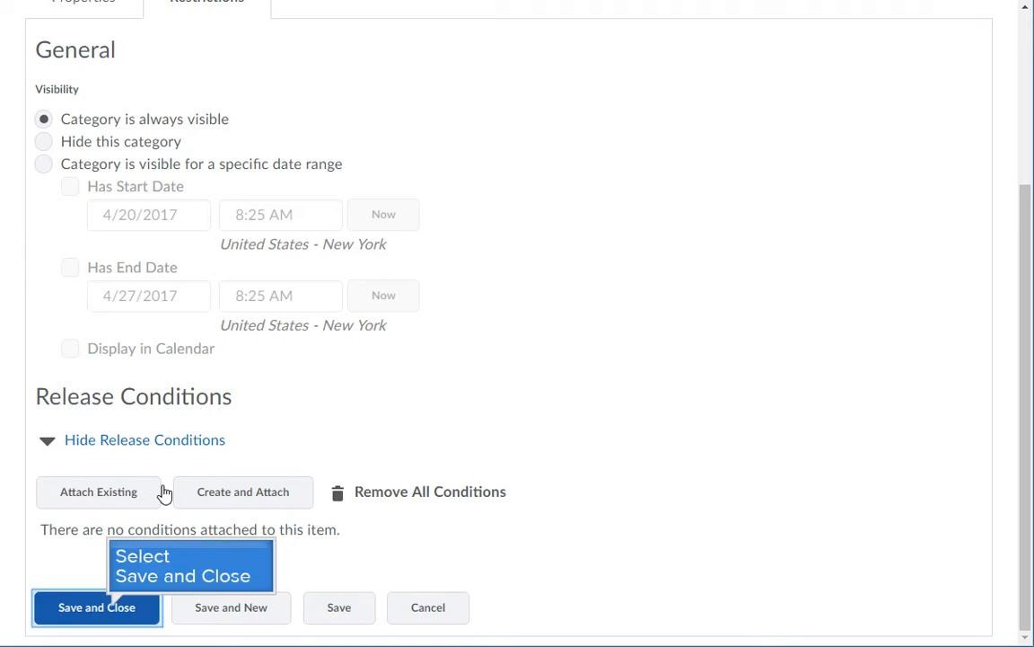
{"action": "mouse_move", "coordinate": [129, 512]}
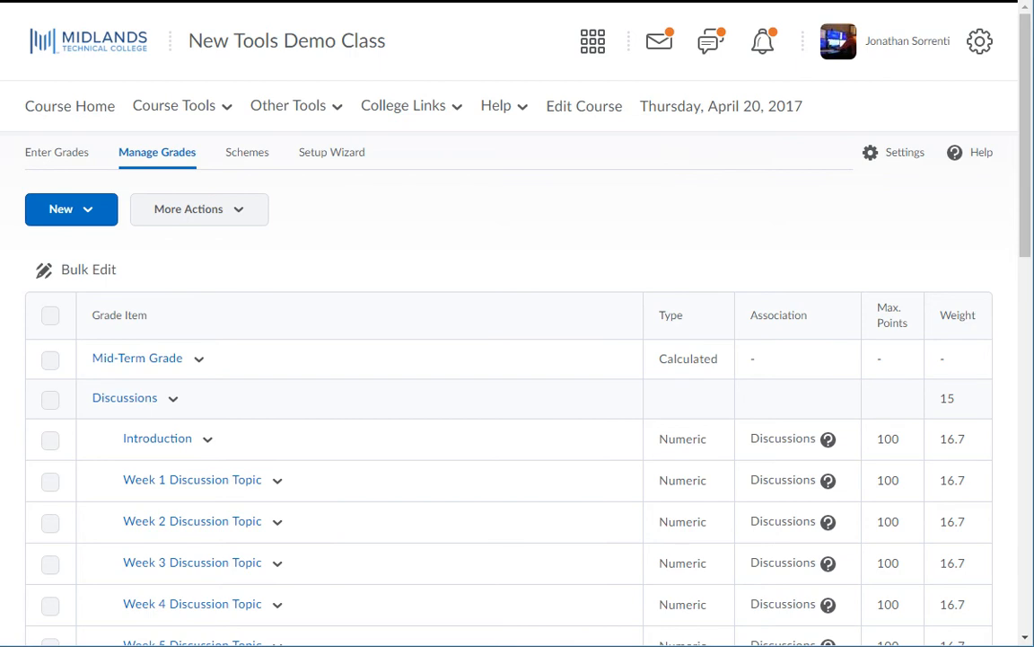
{"action": "mouse_move", "coordinate": [50, 399]}
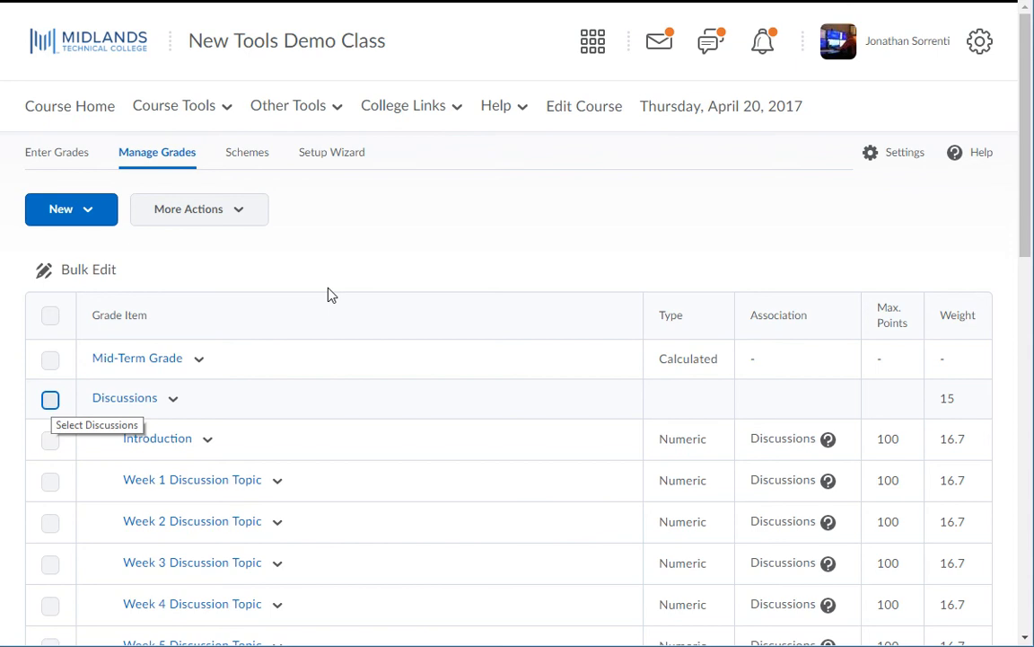
{"action": "mouse_move", "coordinate": [79, 349]}
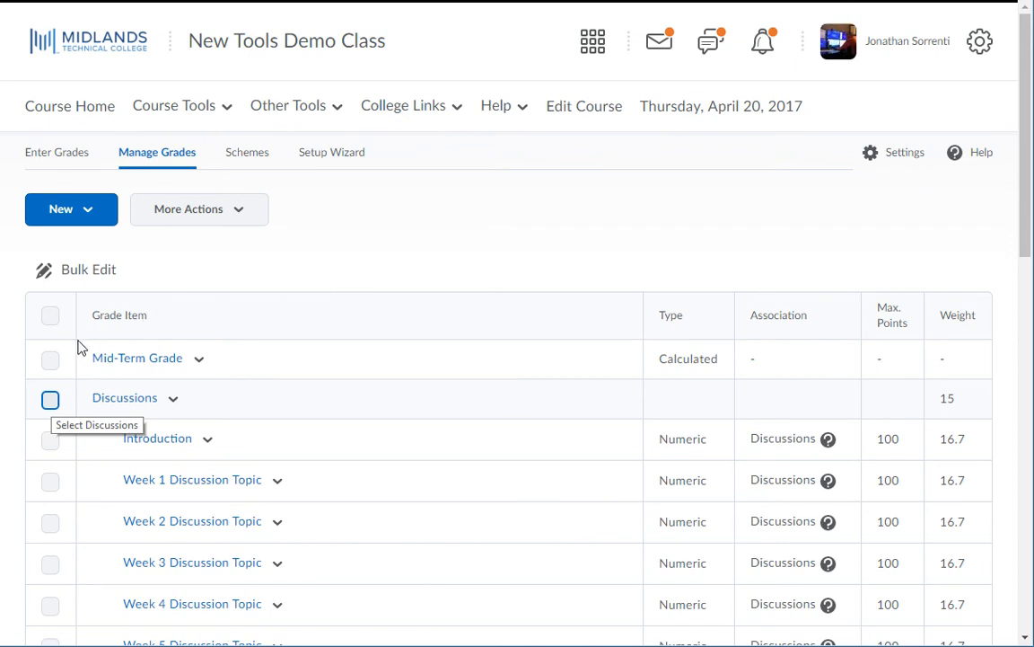
Step: Check the Discussions, Homework, Quizzes, Term Paper and Exams categories on Manage Grades
{"action": "left_click", "coordinate": [50, 398]}
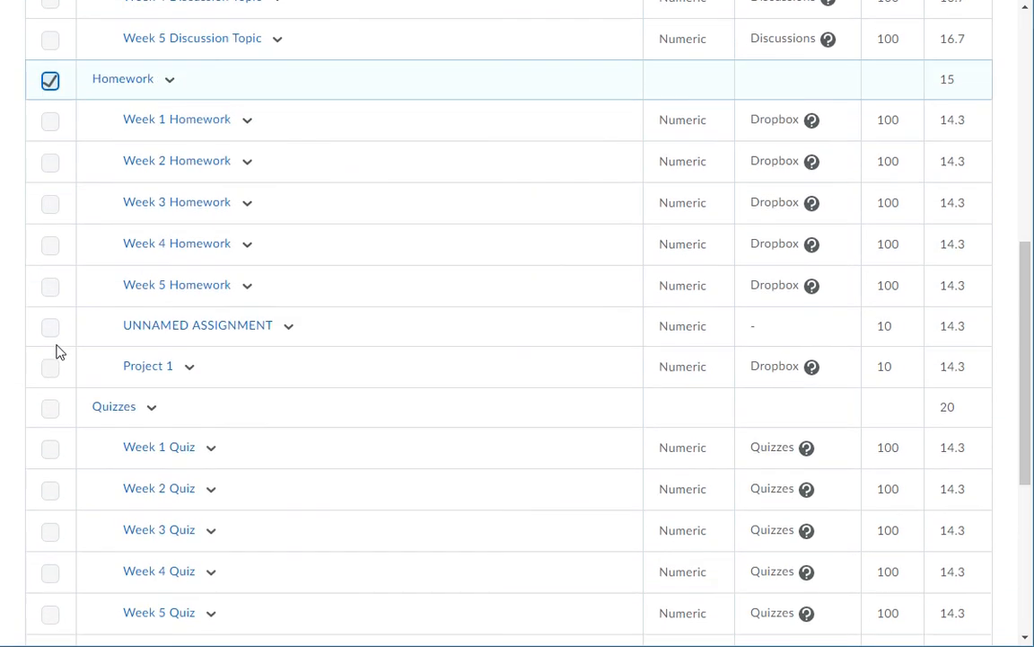
{"action": "scroll", "scroll_direction": "down", "scroll_amount": 3}
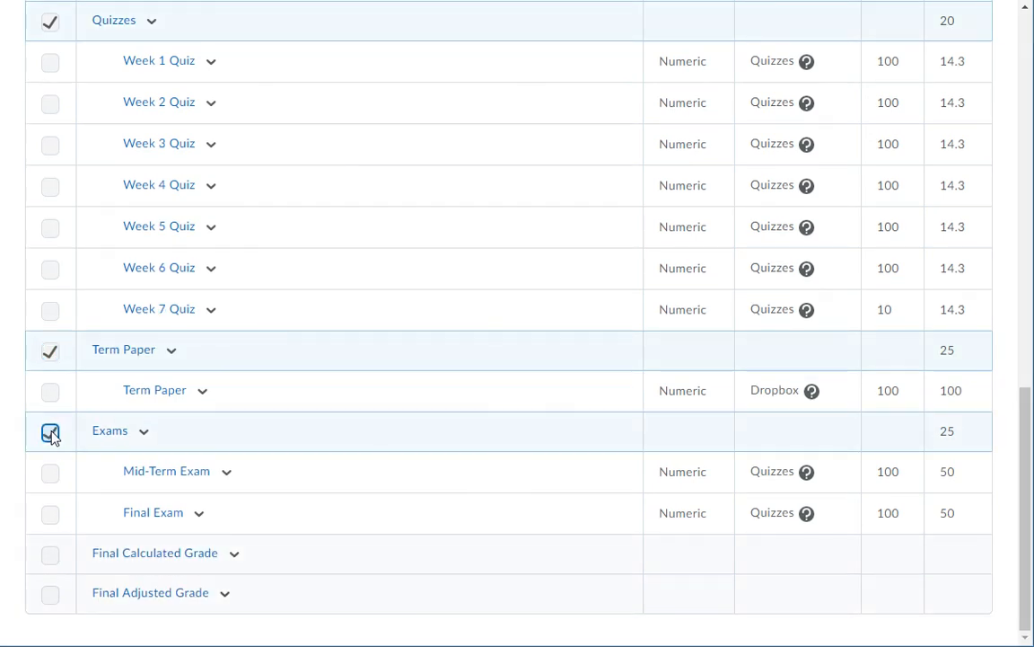
{"action": "scroll", "scroll_direction": "up", "scroll_amount": 3}
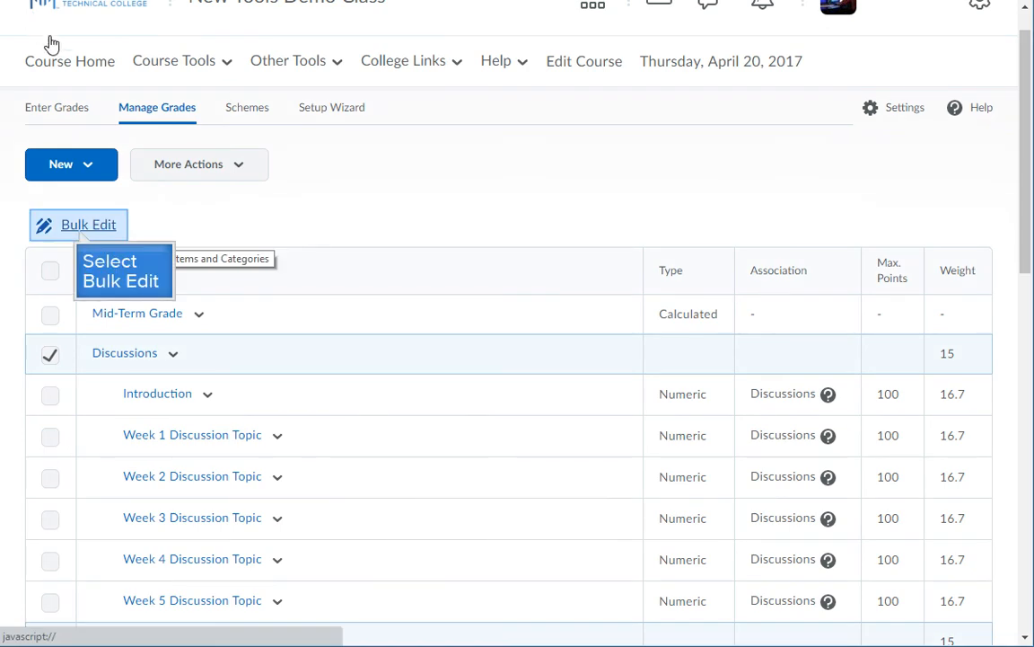
Step: Bulk Edit the five categories and save weights 15, 15, 20, 25 and 25
{"action": "left_click", "coordinate": [88, 223]}
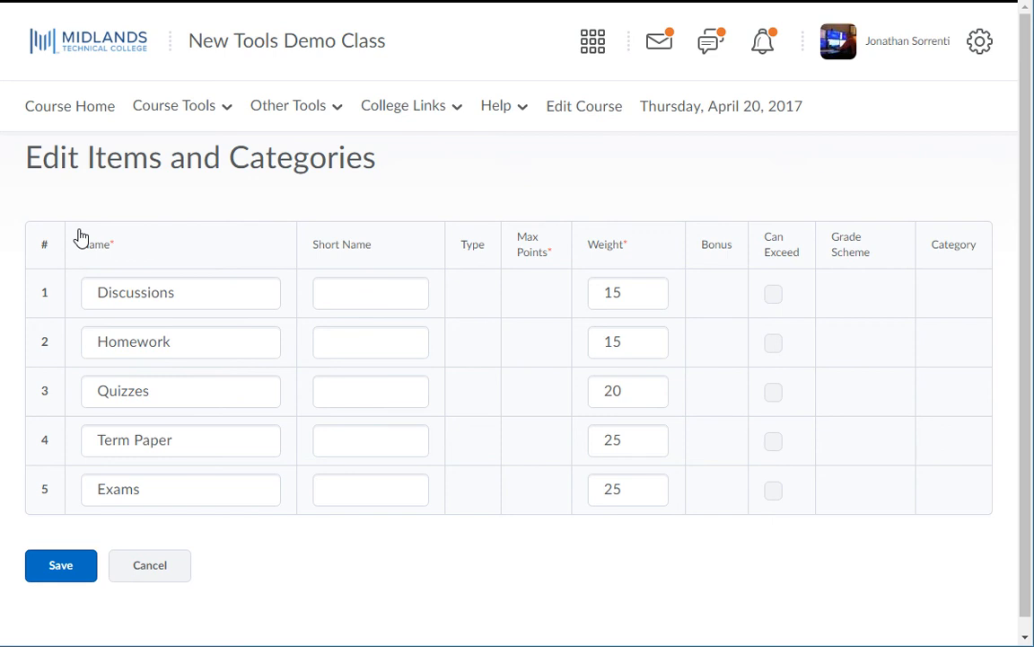
{"action": "mouse_move", "coordinate": [61, 564]}
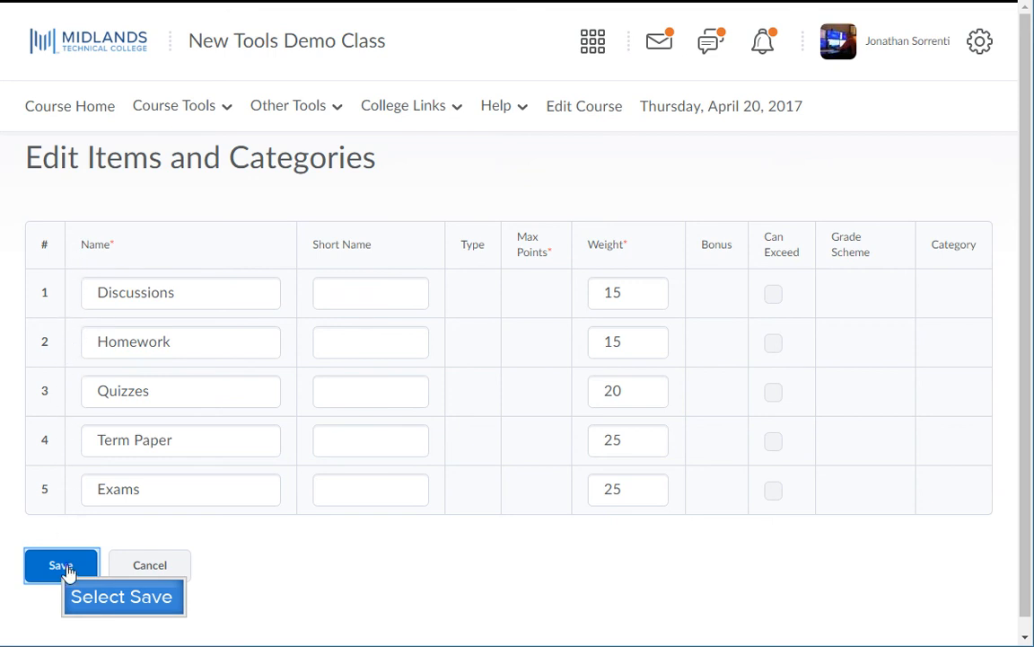
{"action": "left_click", "coordinate": [58, 564]}
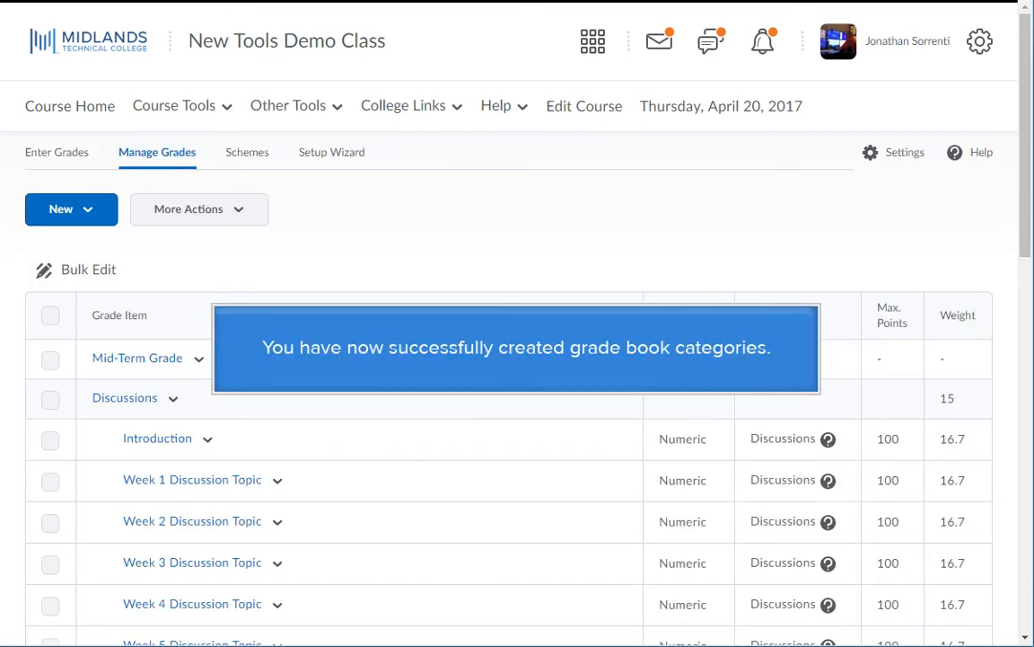